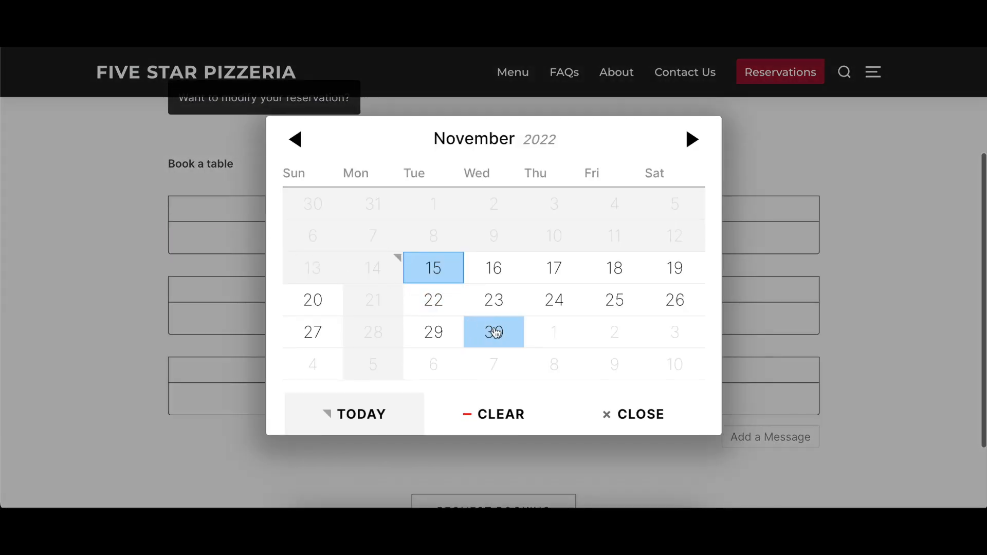
# Add a second weekly scheduling rule under Booking Schedule
pyautogui.click(494, 331)
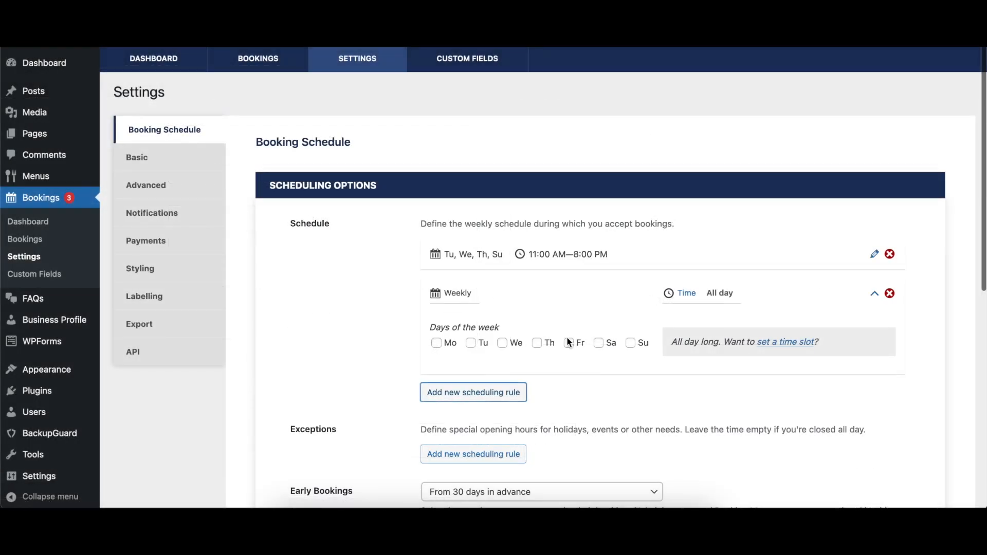
# Set the new rule to Friday and Saturday, 8:00 AM to 11:00 PM
pyautogui.click(597, 343)
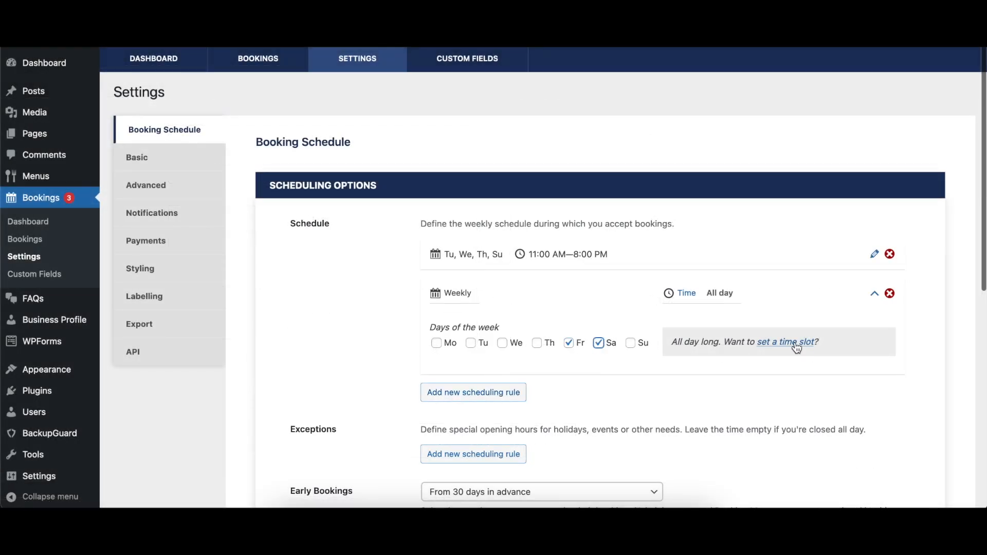
pyautogui.click(784, 342)
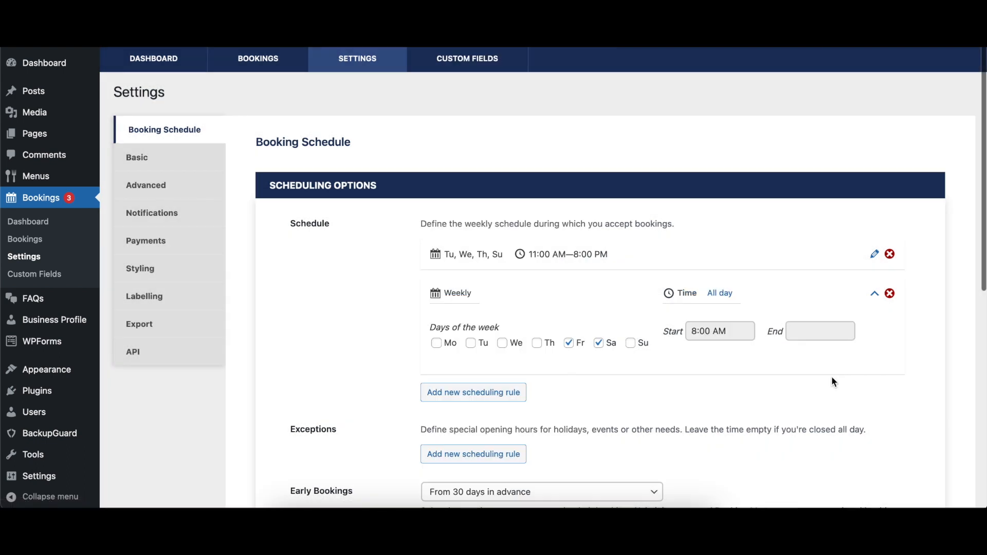
pyautogui.click(819, 331)
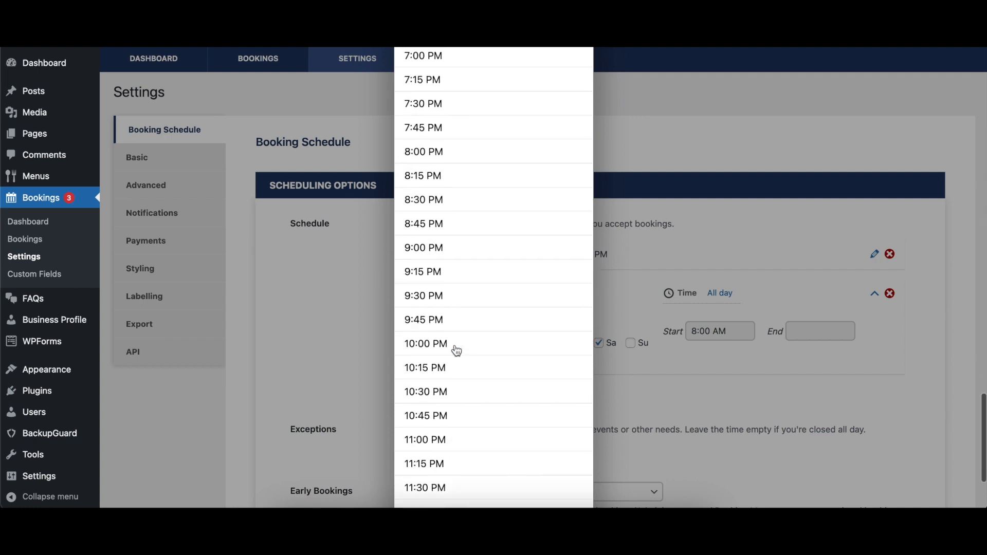
pyautogui.click(425, 439)
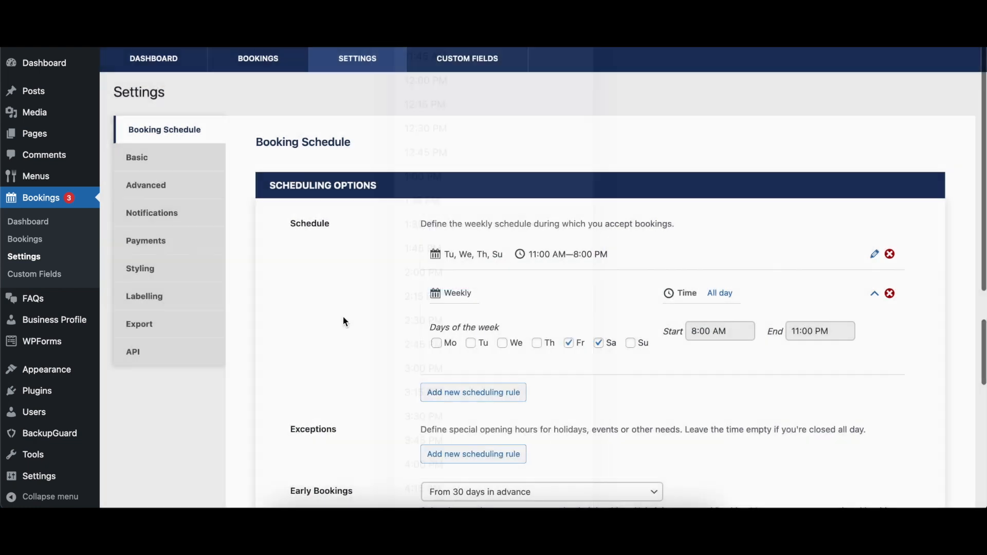
pyautogui.click(874, 293)
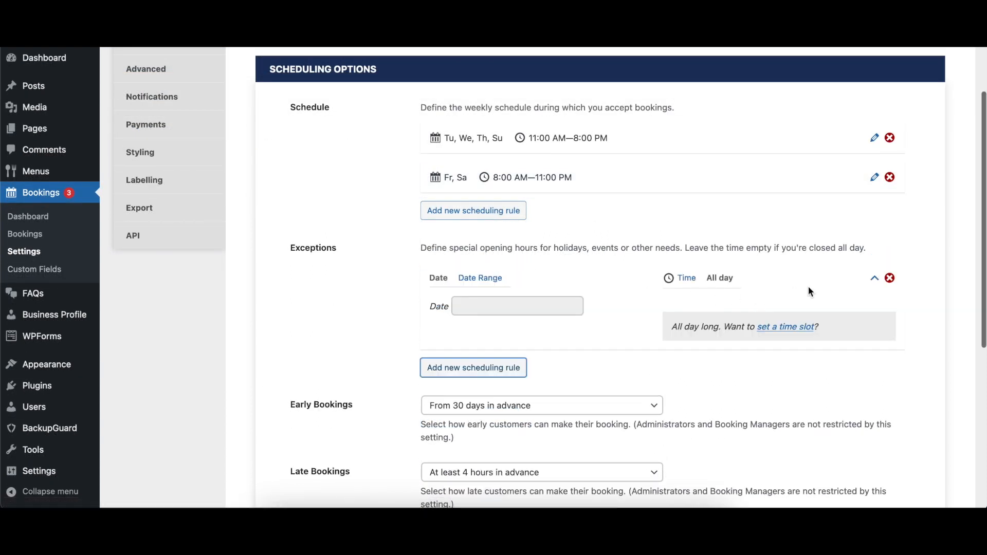
# Make the exception a November 21–28, 2022 date range starting at 12:00 AM
pyautogui.click(516, 306)
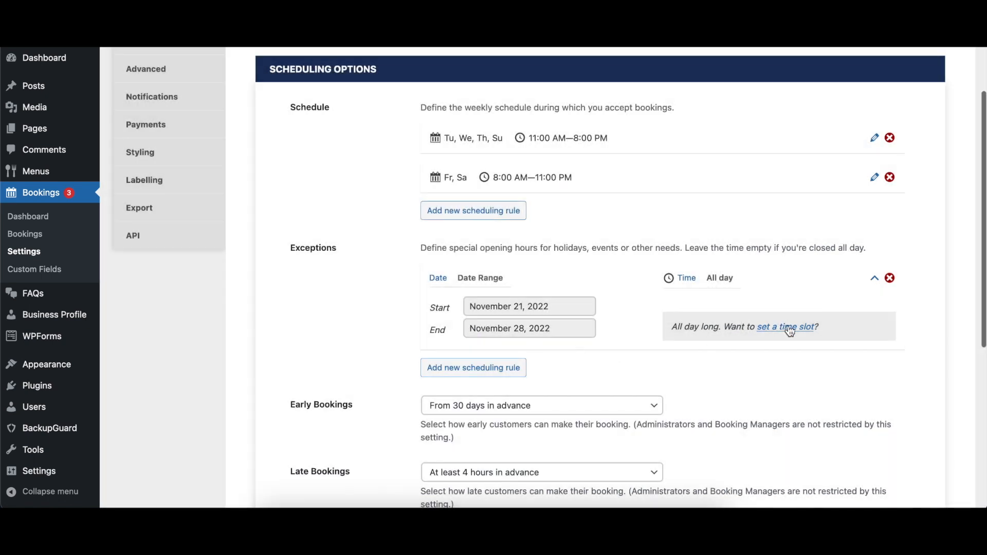
pyautogui.click(783, 326)
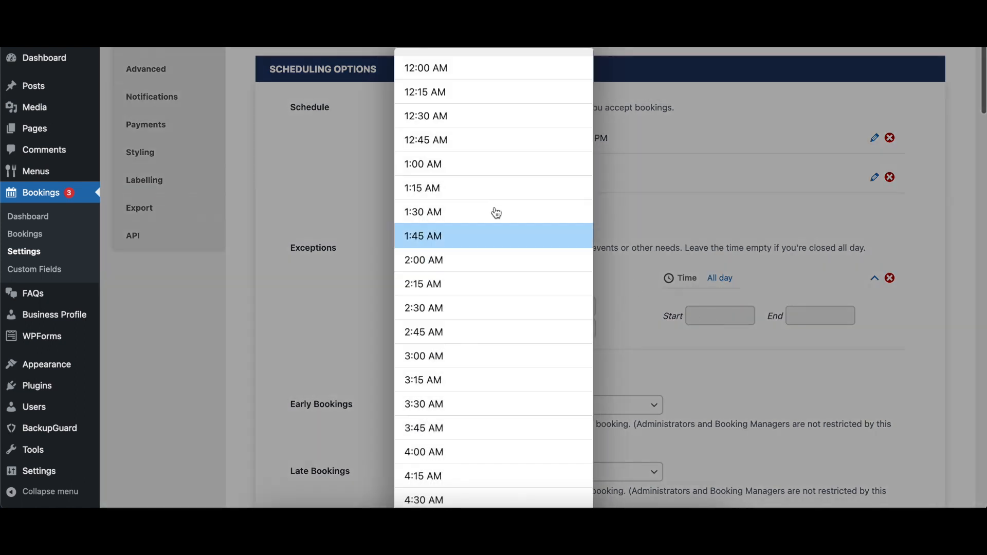
pyautogui.click(425, 68)
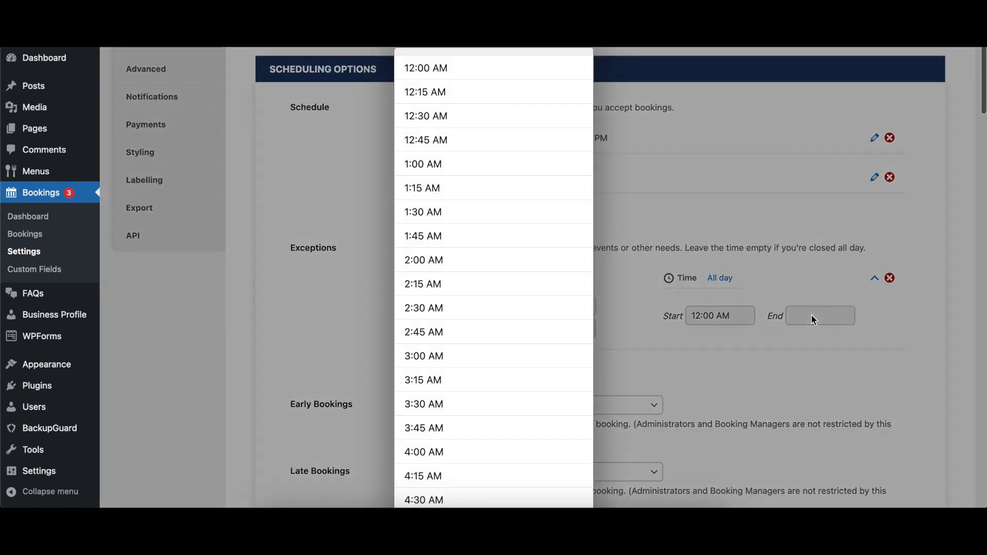
pyautogui.scroll(-3)
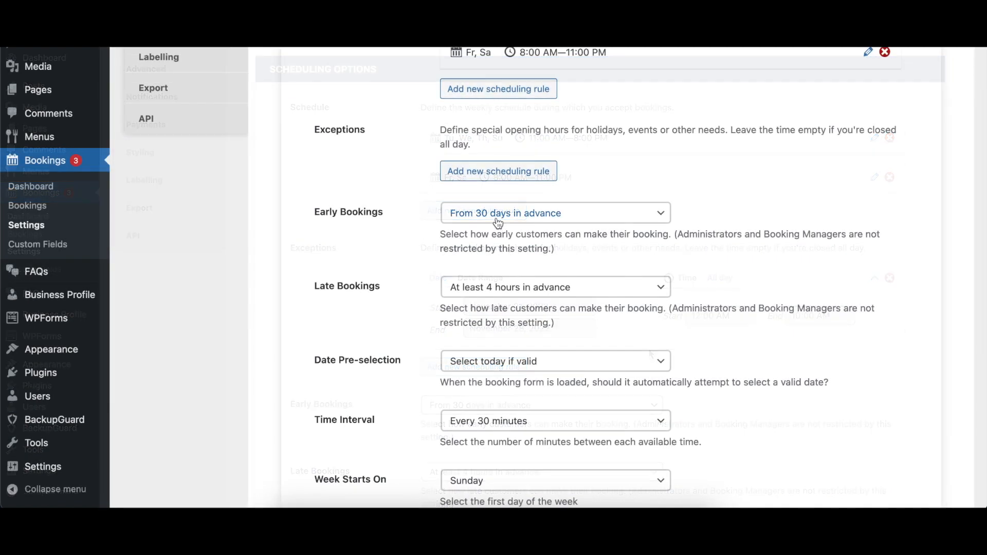
# Set Early Bookings to 1 week in advance and check the form's calendar
pyautogui.click(555, 213)
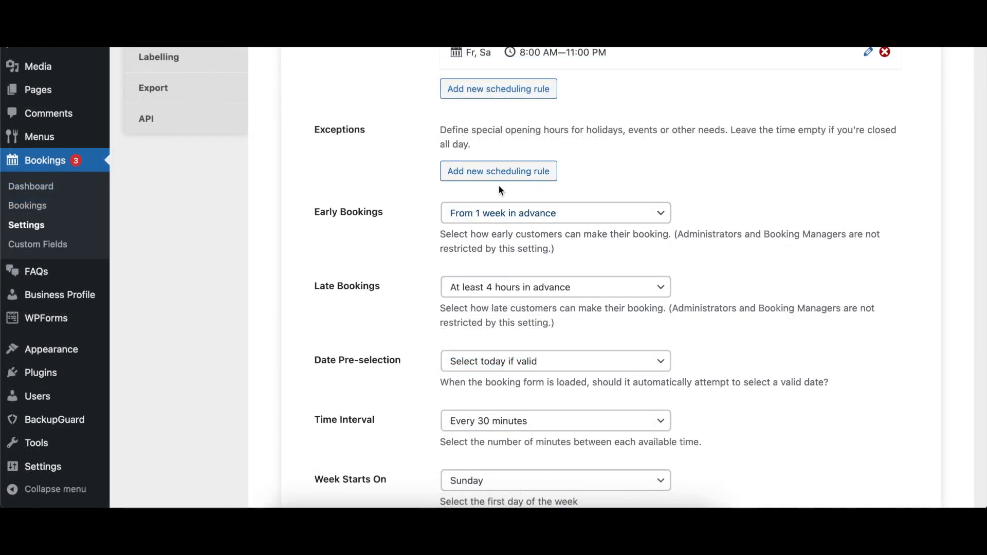
pyautogui.moveTo(855, 195)
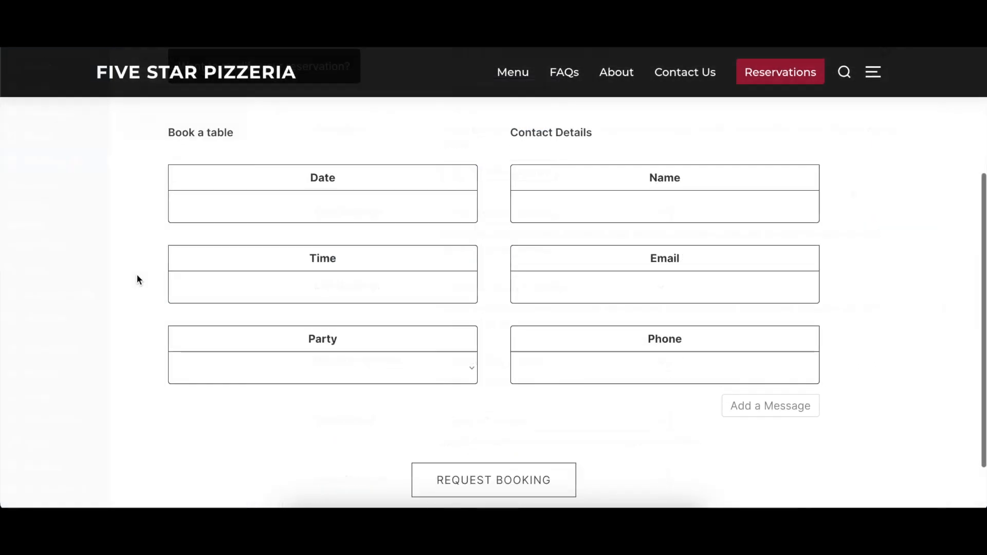
pyautogui.click(322, 208)
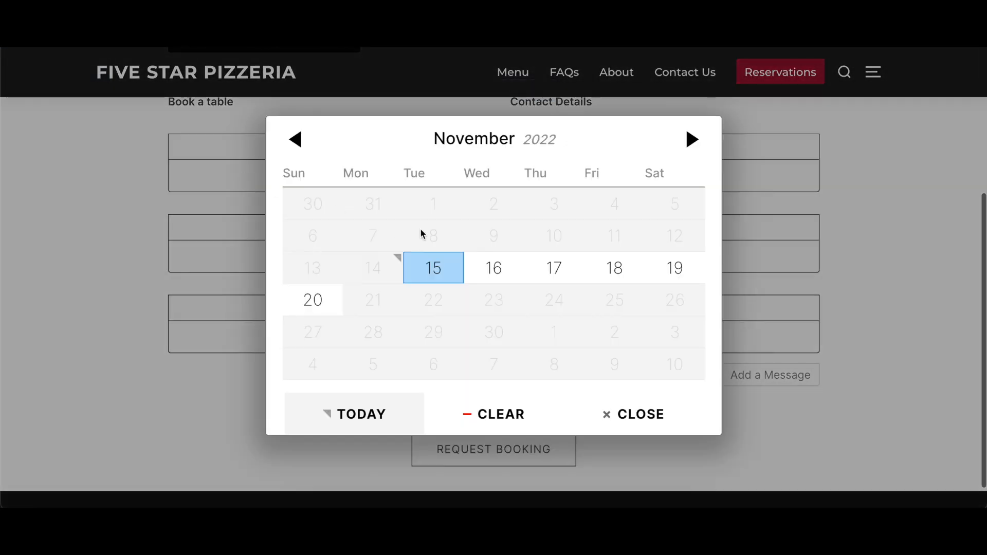
pyautogui.moveTo(516, 313)
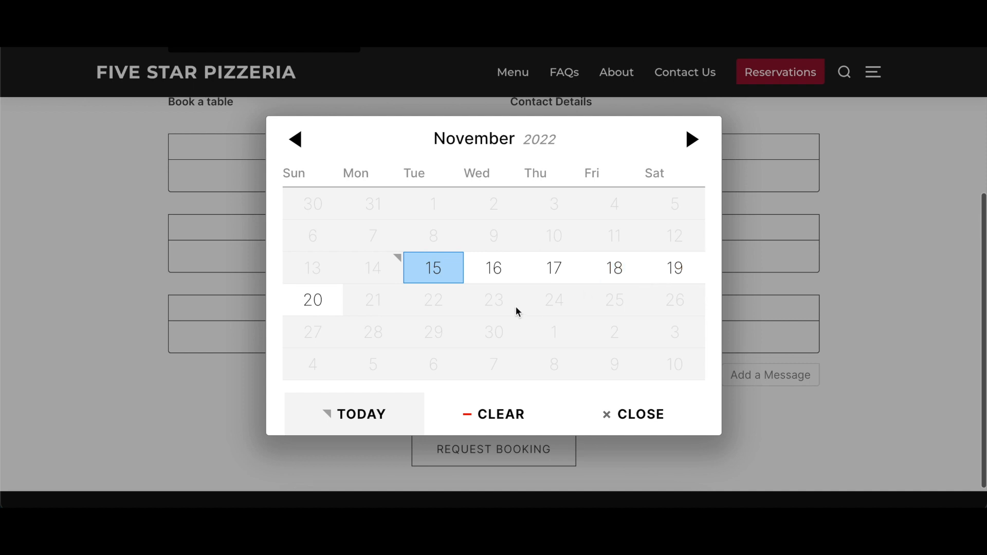
pyautogui.moveTo(445, 394)
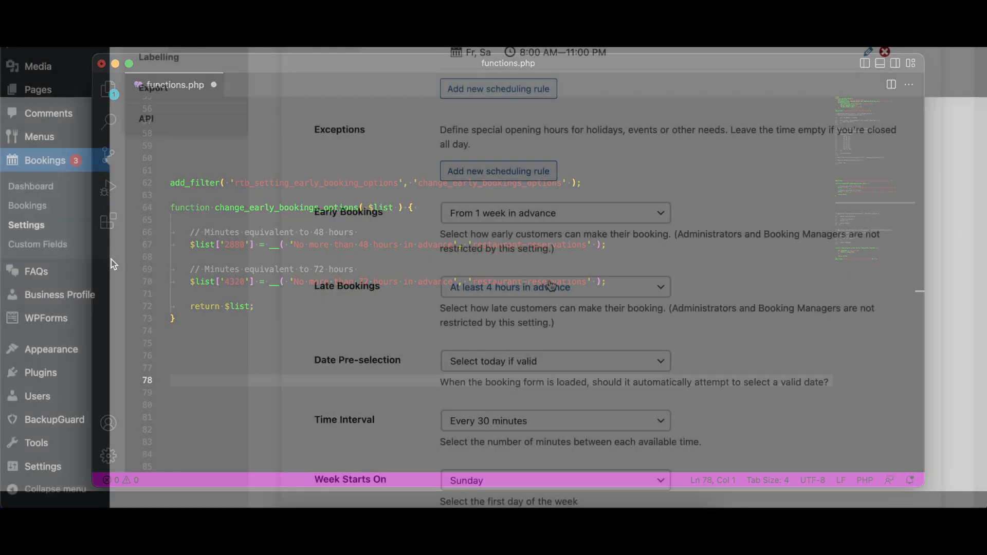
# Change the Late Bookings cutoff, then test dates on the booking calendar
pyautogui.click(554, 212)
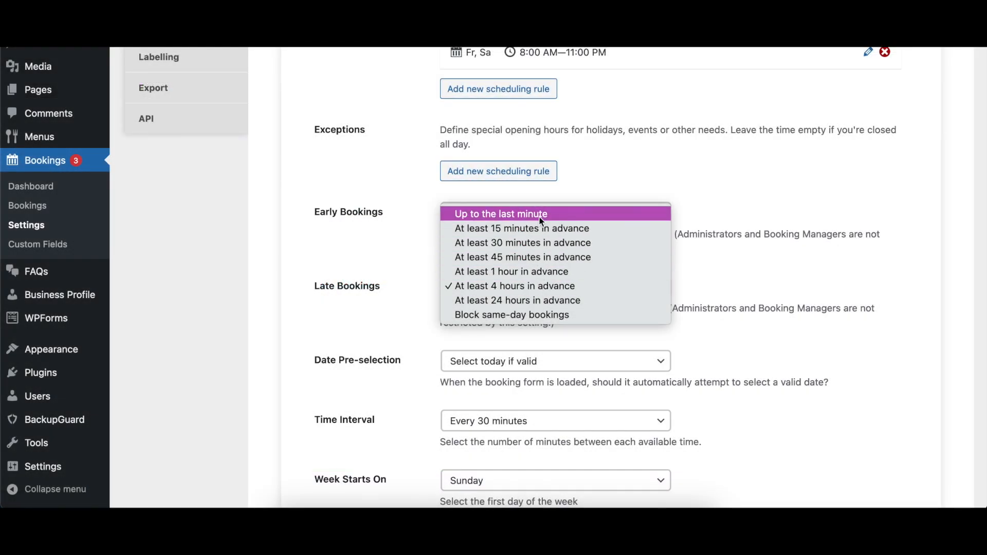
pyautogui.moveTo(538, 314)
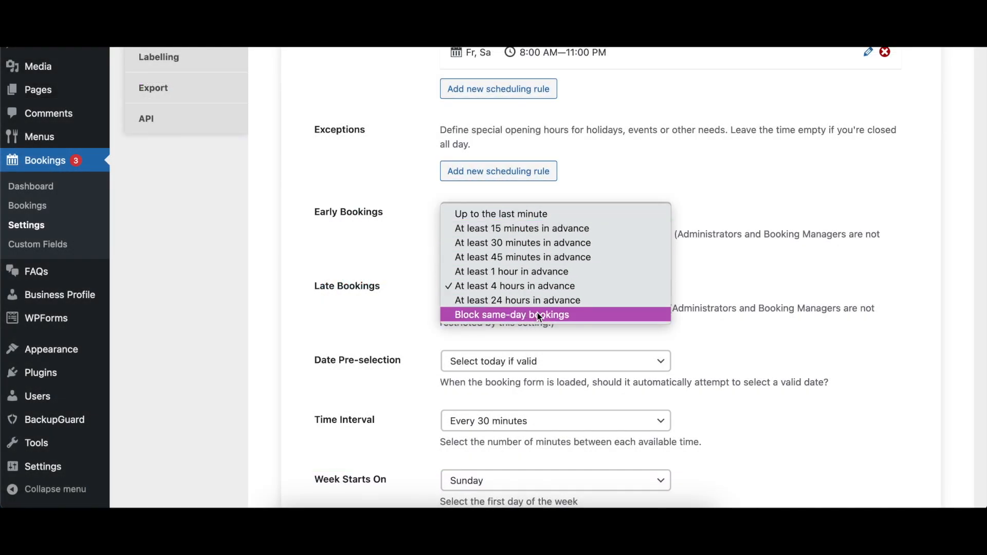
pyautogui.click(510, 315)
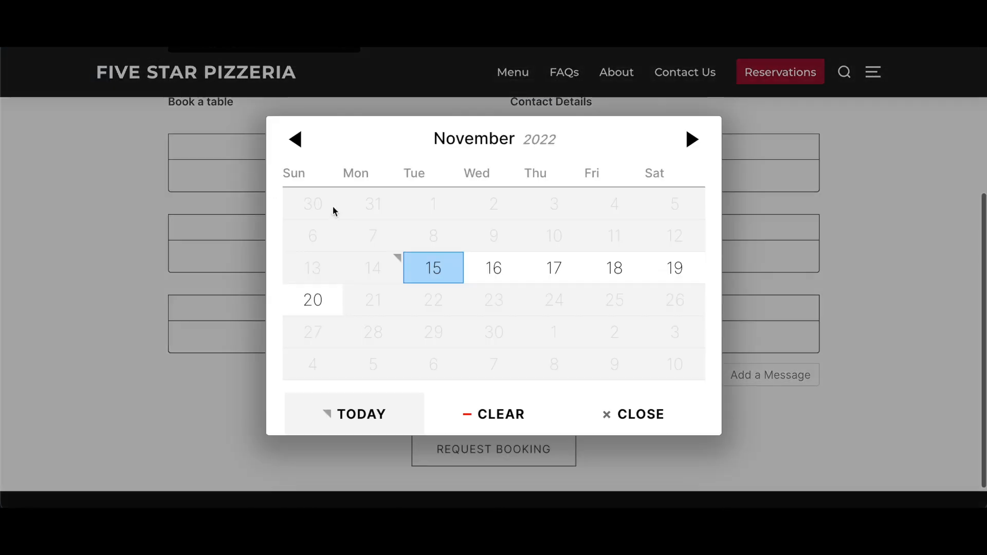
pyautogui.click(553, 267)
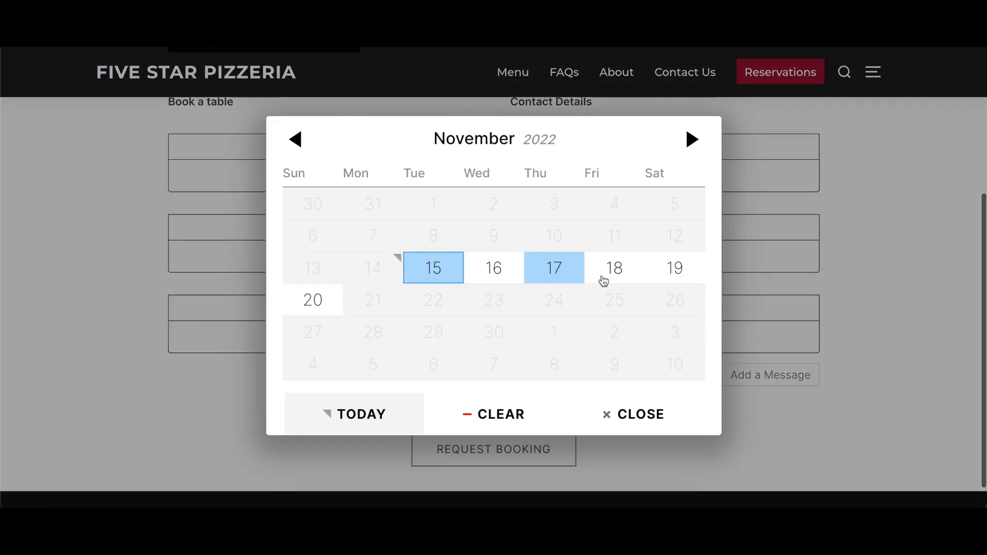
pyautogui.click(553, 267)
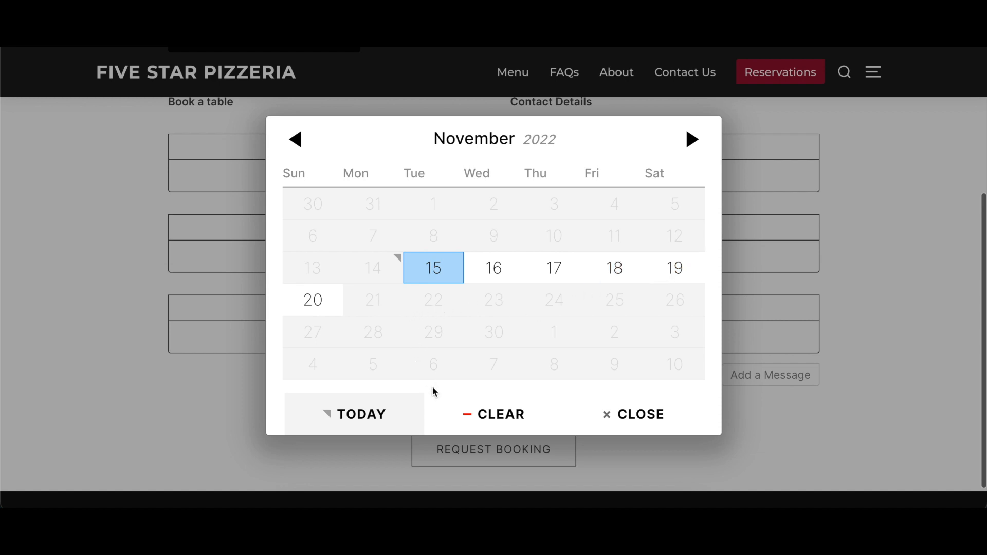
pyautogui.moveTo(445, 394)
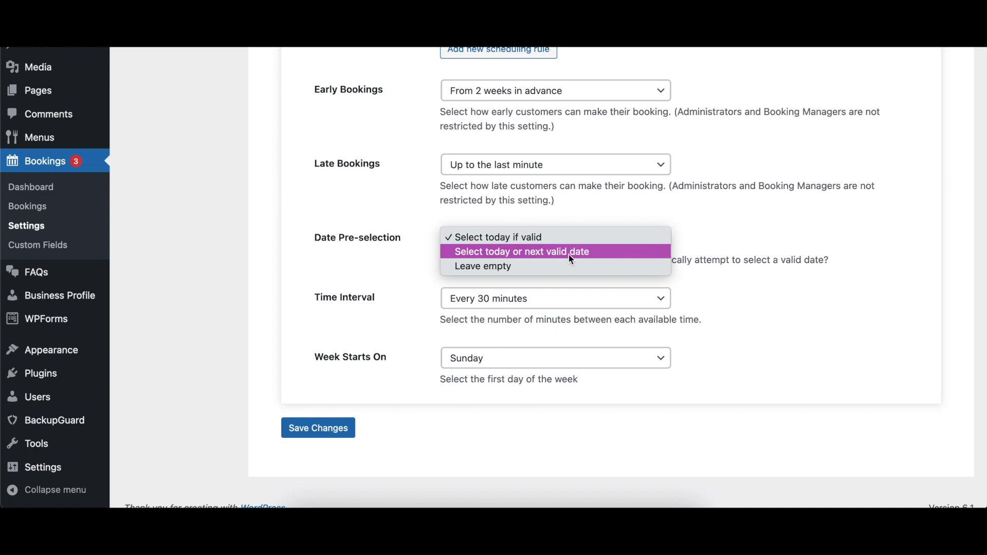
# Set Date Pre-selection to 'Select today or next valid date'
pyautogui.click(521, 251)
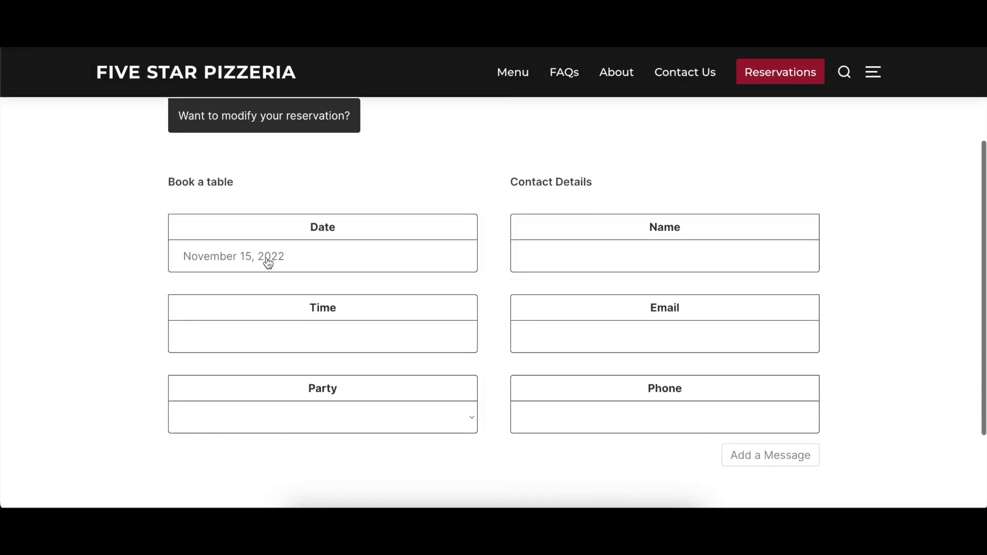
pyautogui.moveTo(399, 286)
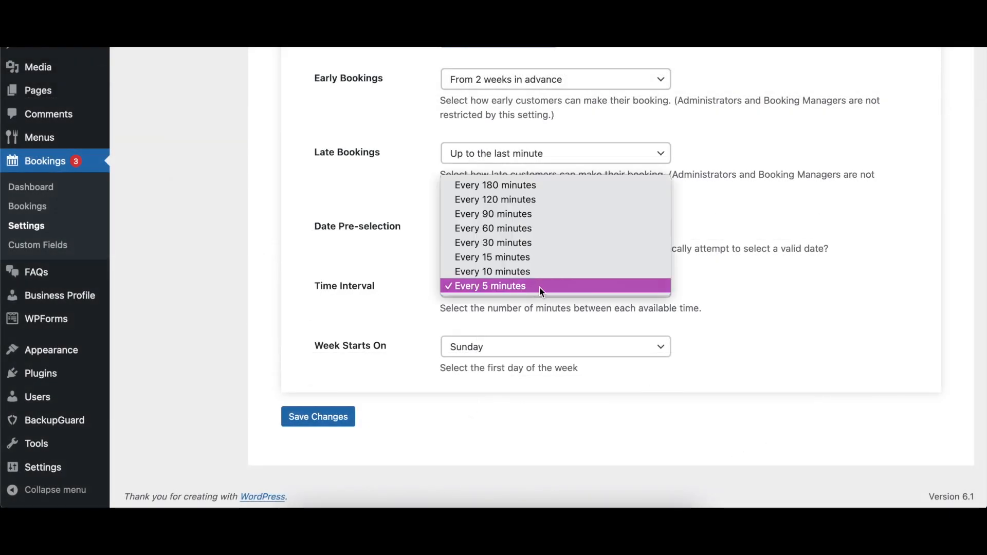
# Choose a booking time interval and check the form's time slots
pyautogui.click(493, 242)
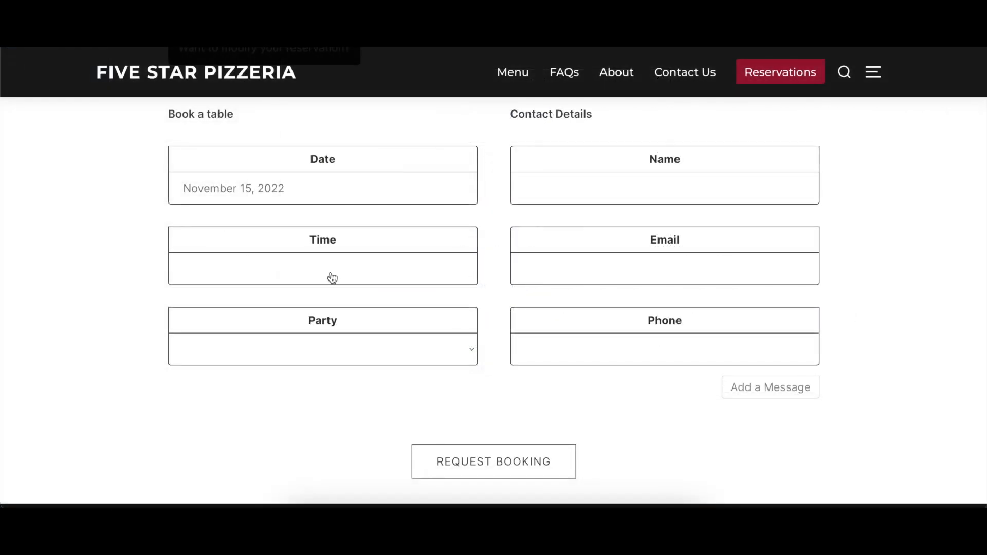
pyautogui.click(322, 267)
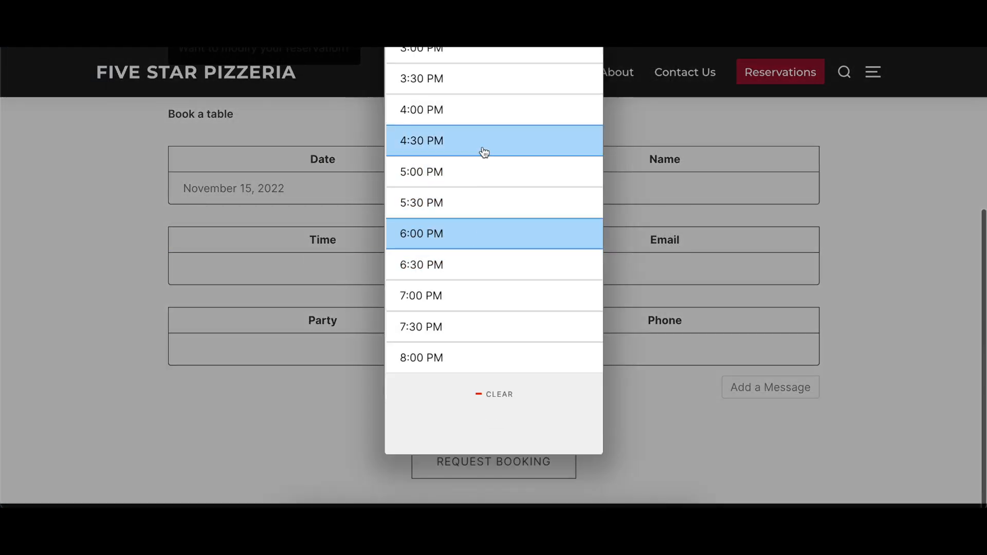
pyautogui.click(421, 295)
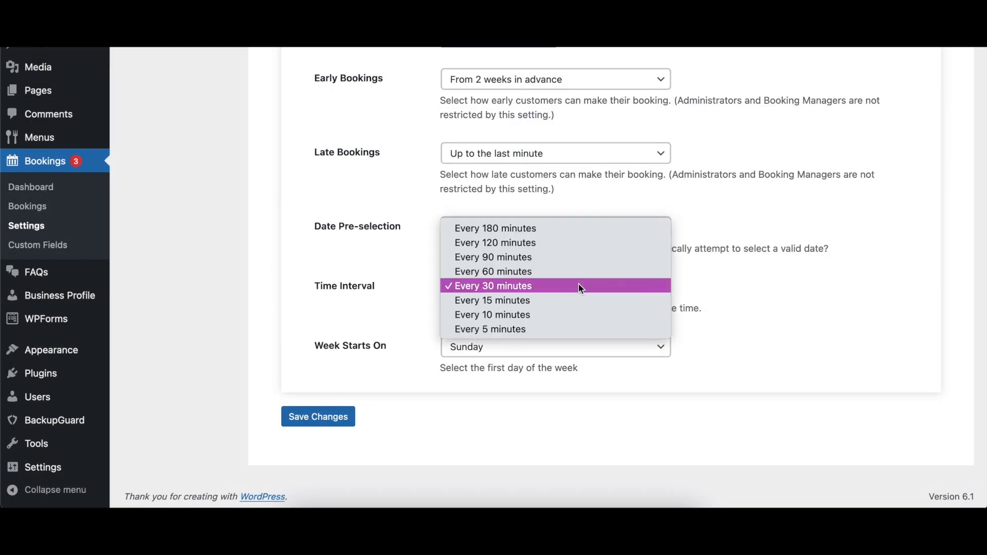
# Set the interval to every 180 minutes and pick the 12:00 PM slot
pyautogui.click(495, 228)
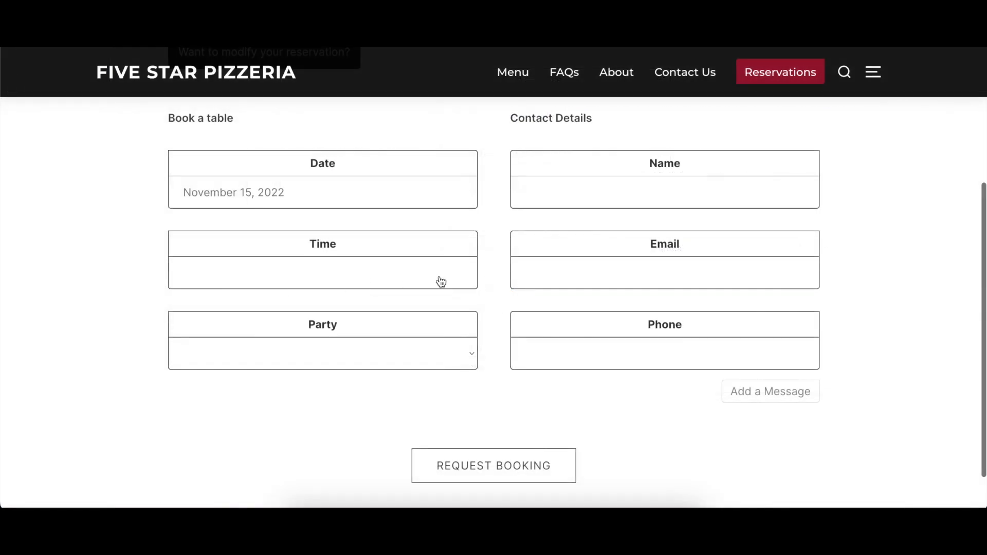
pyautogui.click(322, 273)
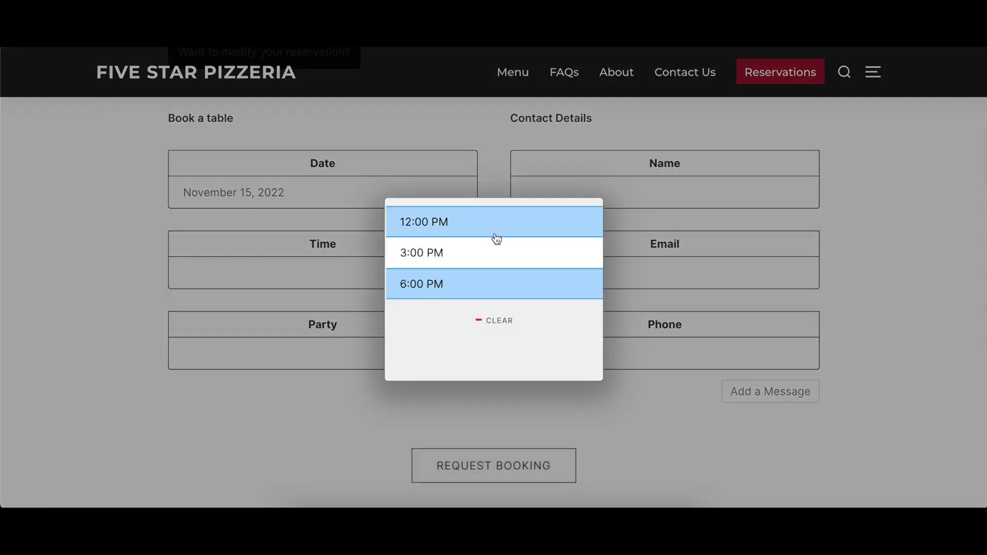
pyautogui.click(420, 253)
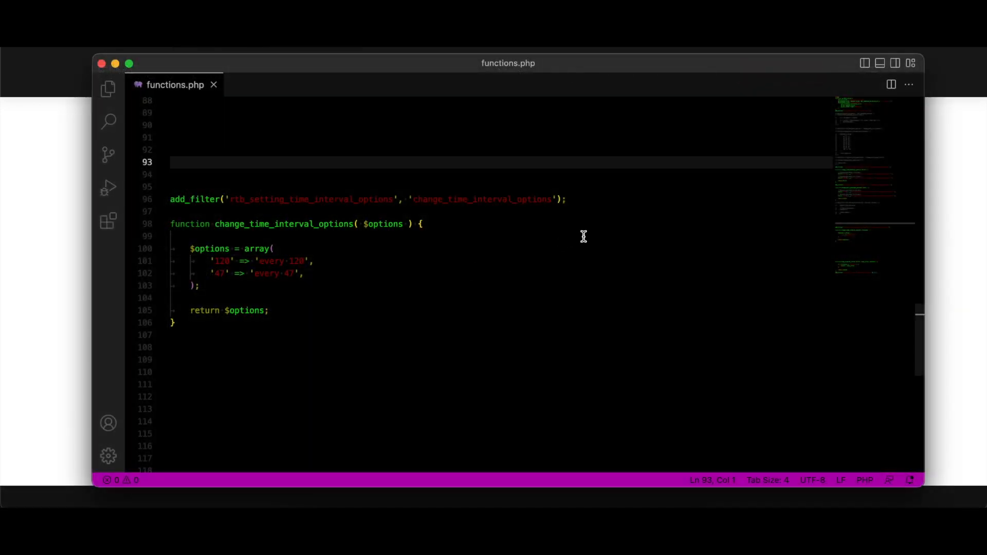
# Select the custom 'every 47 minutes' option under Time Interval
pyautogui.click(491, 396)
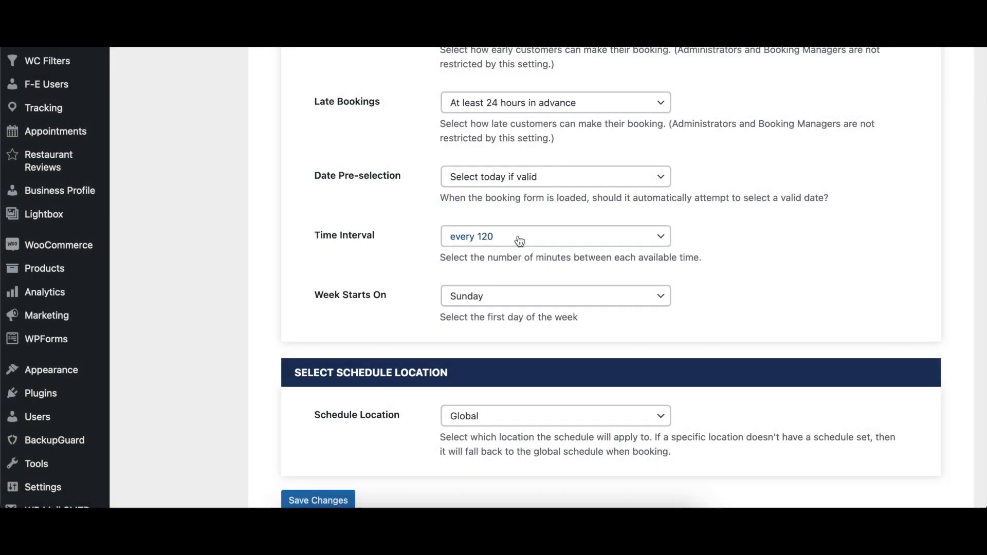
pyautogui.click(554, 236)
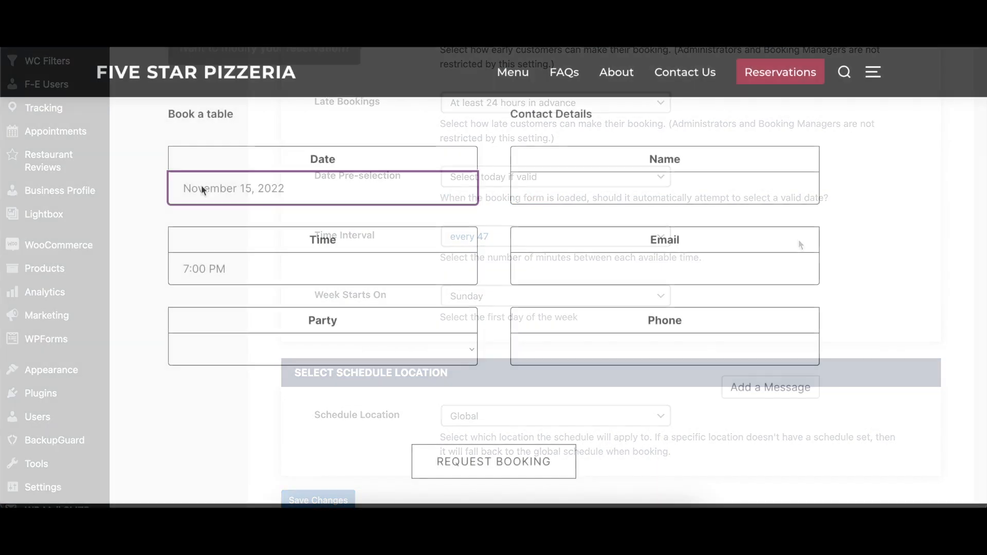
# Open the booking form's date calendar to check the first weekday column
pyautogui.click(234, 188)
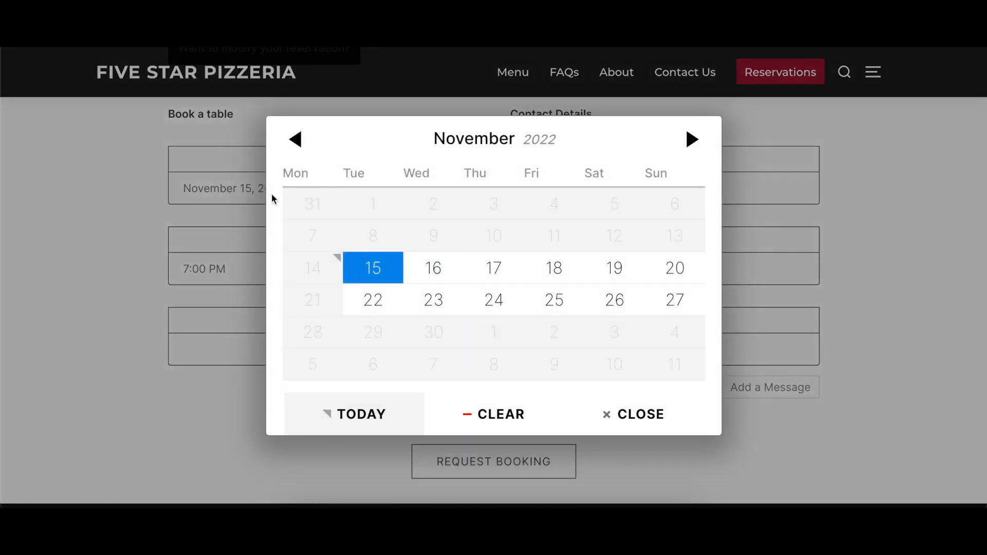
pyautogui.moveTo(295, 172)
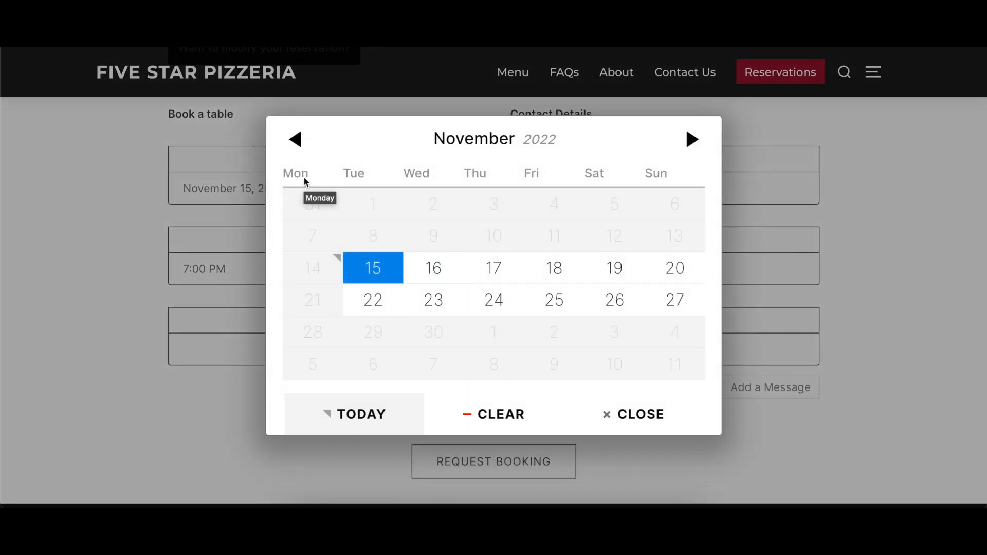